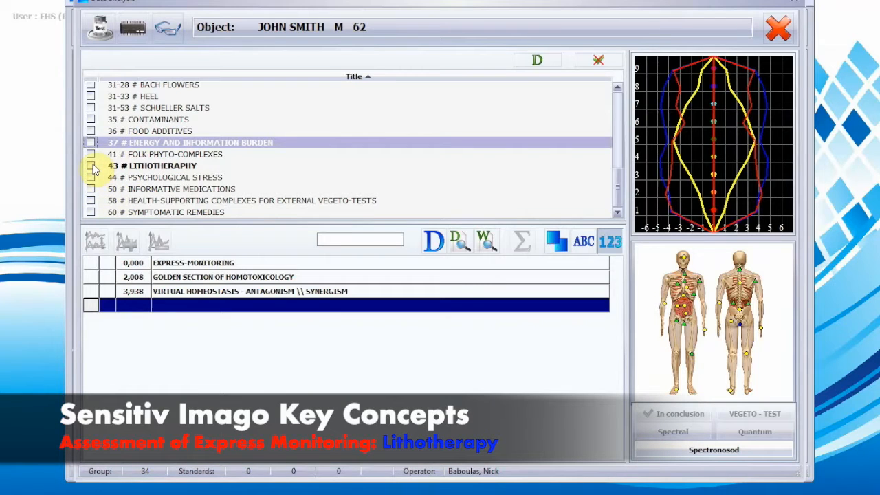
Tick the 43 # LITHOTHERAPY group so John Smith's stones list ranked by coefficient
left_click(91, 165)
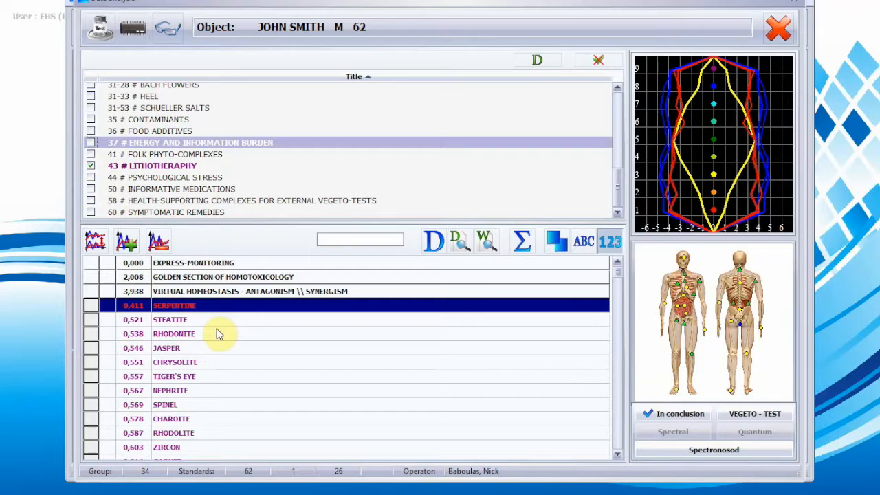
mouse_move(213, 319)
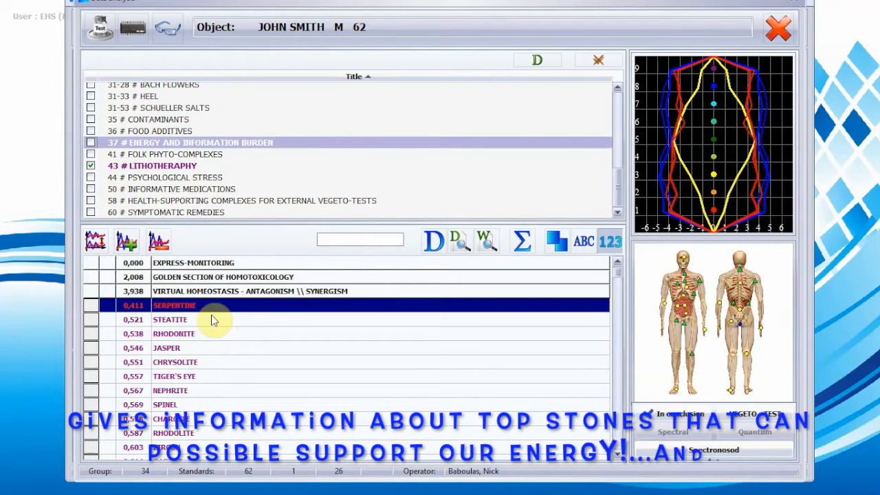
mouse_move(620, 308)
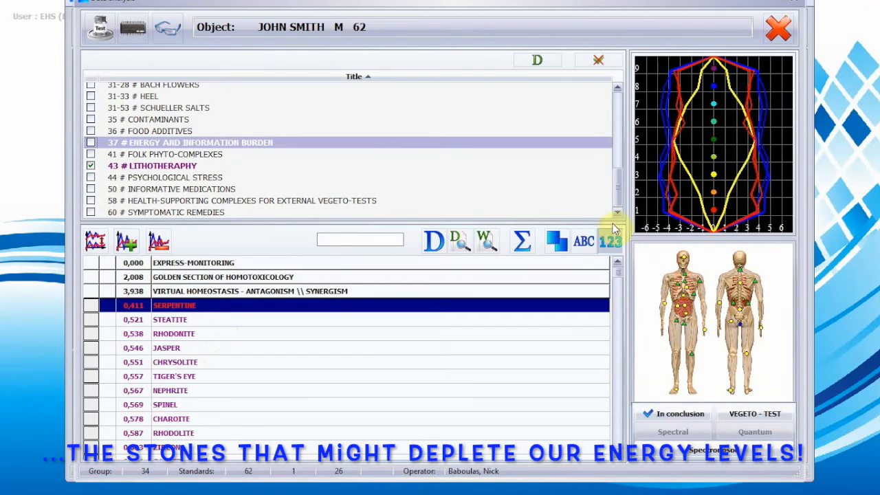
mouse_move(613, 239)
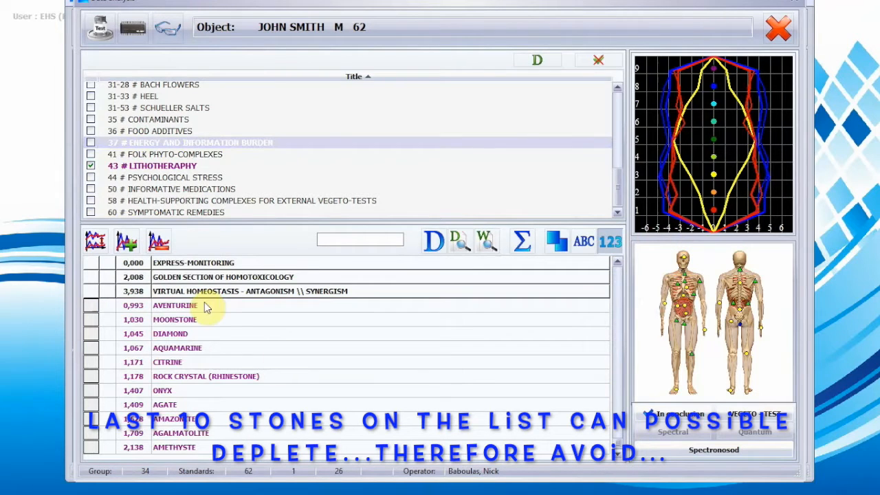
mouse_move(170, 361)
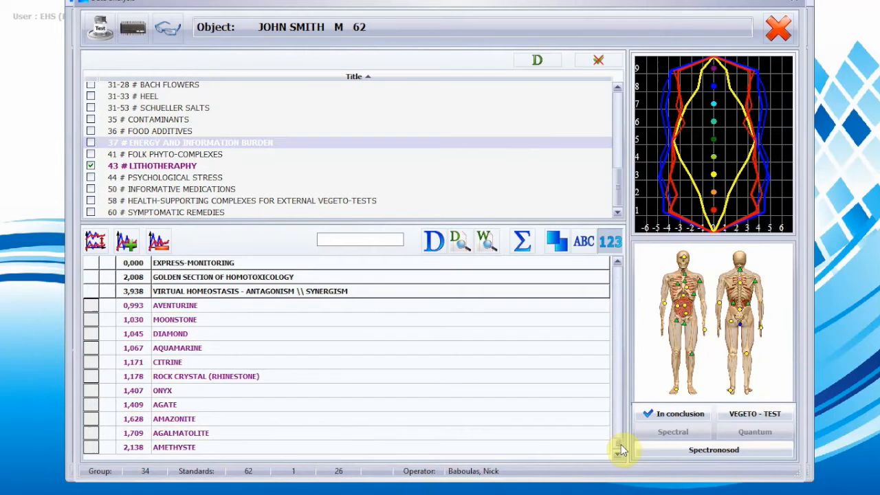
mouse_move(616, 445)
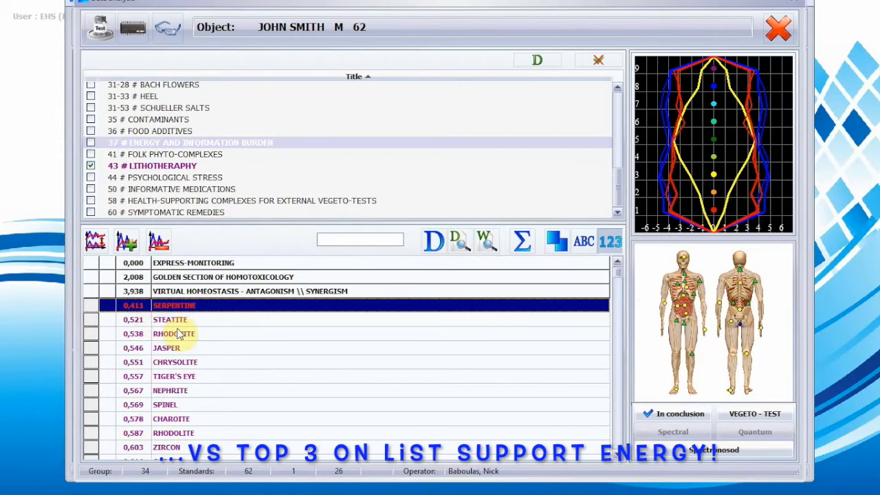
mouse_move(193, 335)
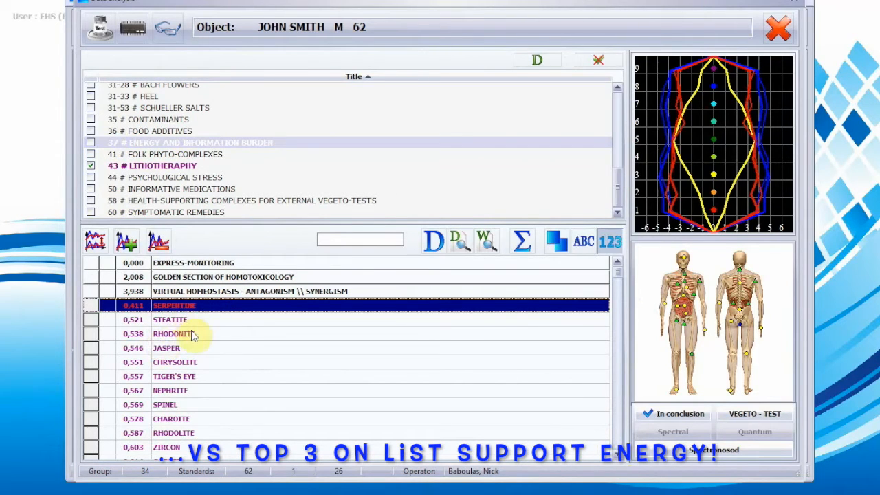